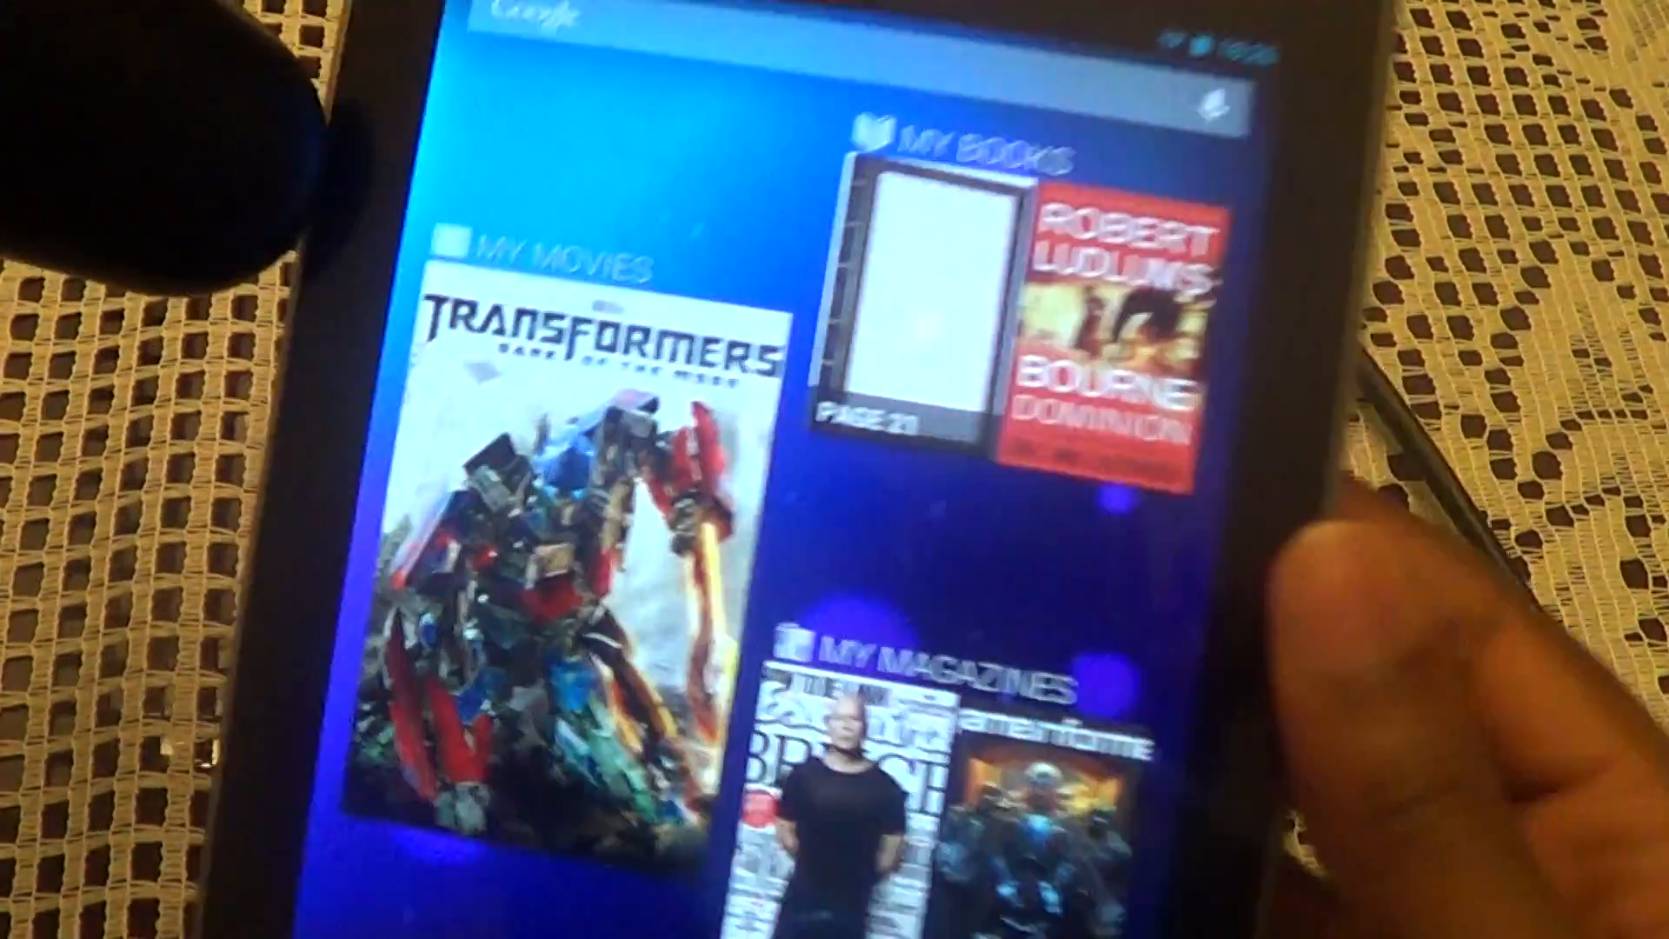
Accept the Day 1: RUN! mission from the city map's Main Quest marker.
{"action": "scroll", "scroll_direction": "down", "scroll_amount": 3}
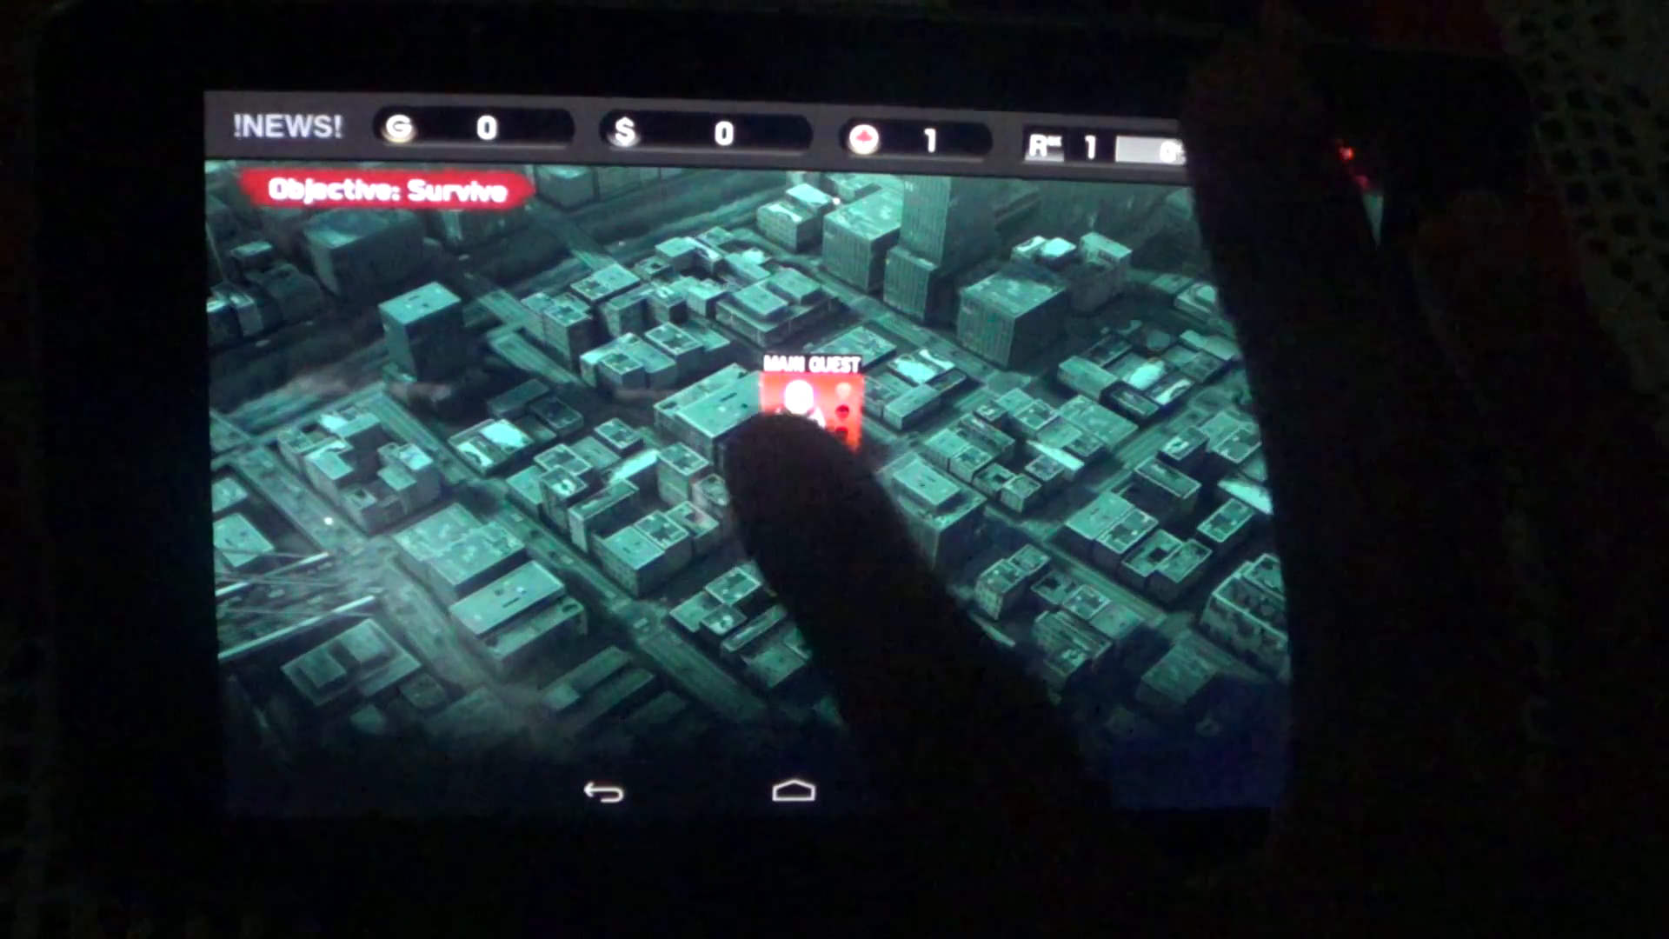
{"action": "left_click", "coordinate": [815, 399]}
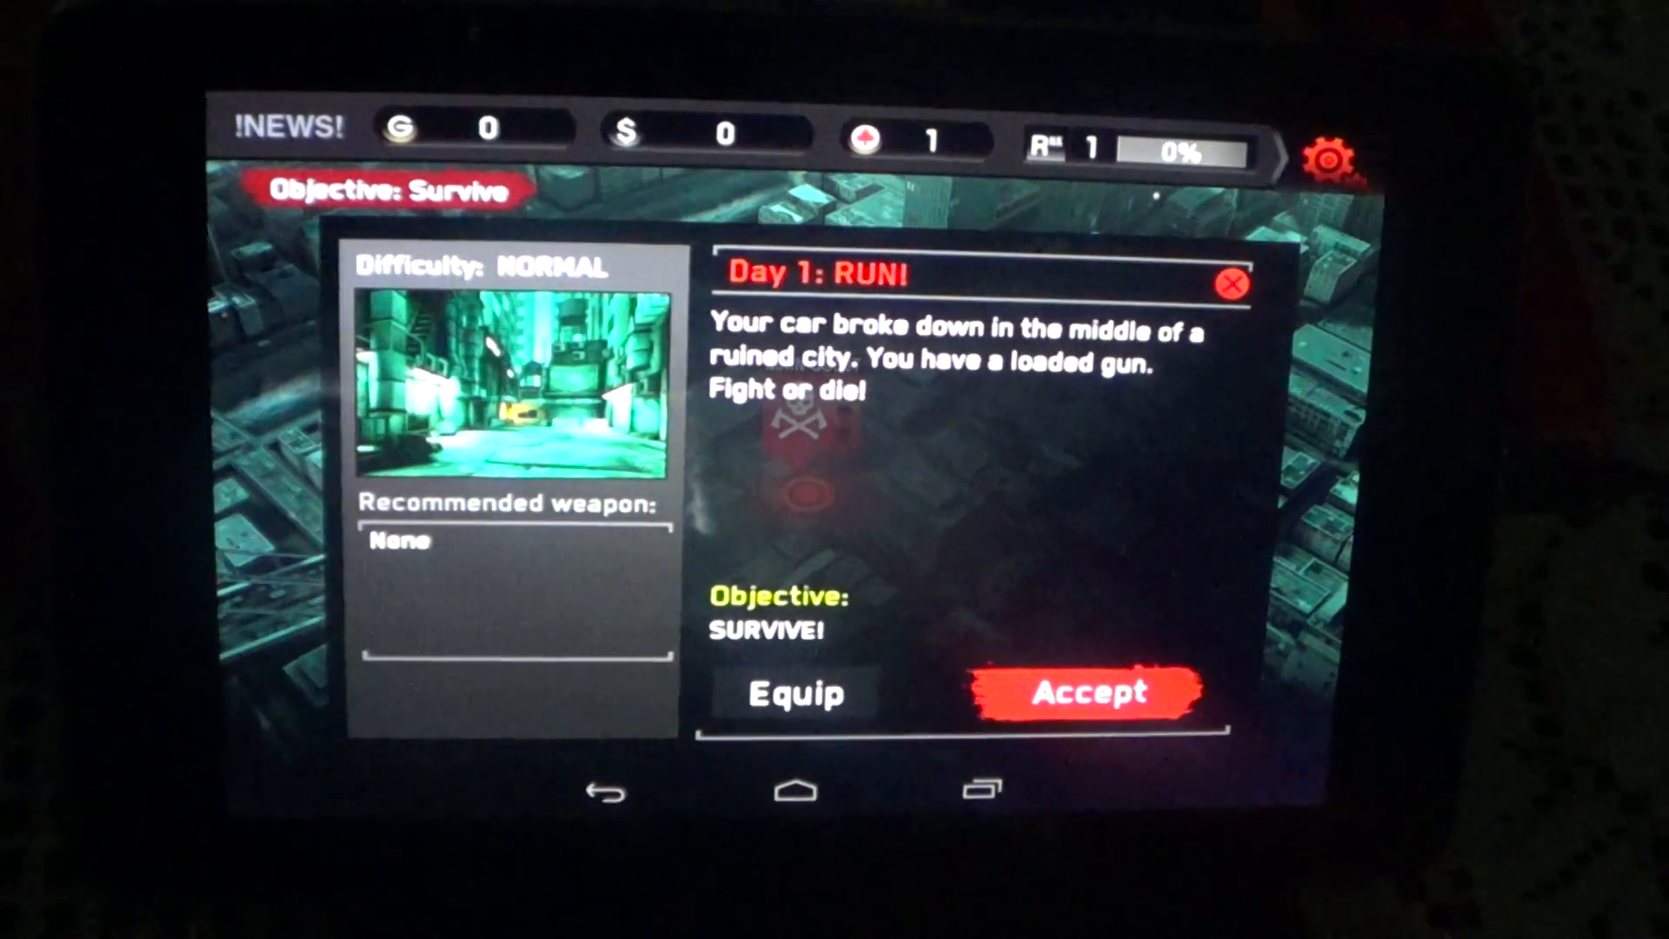
{"action": "left_click", "coordinate": [1081, 692]}
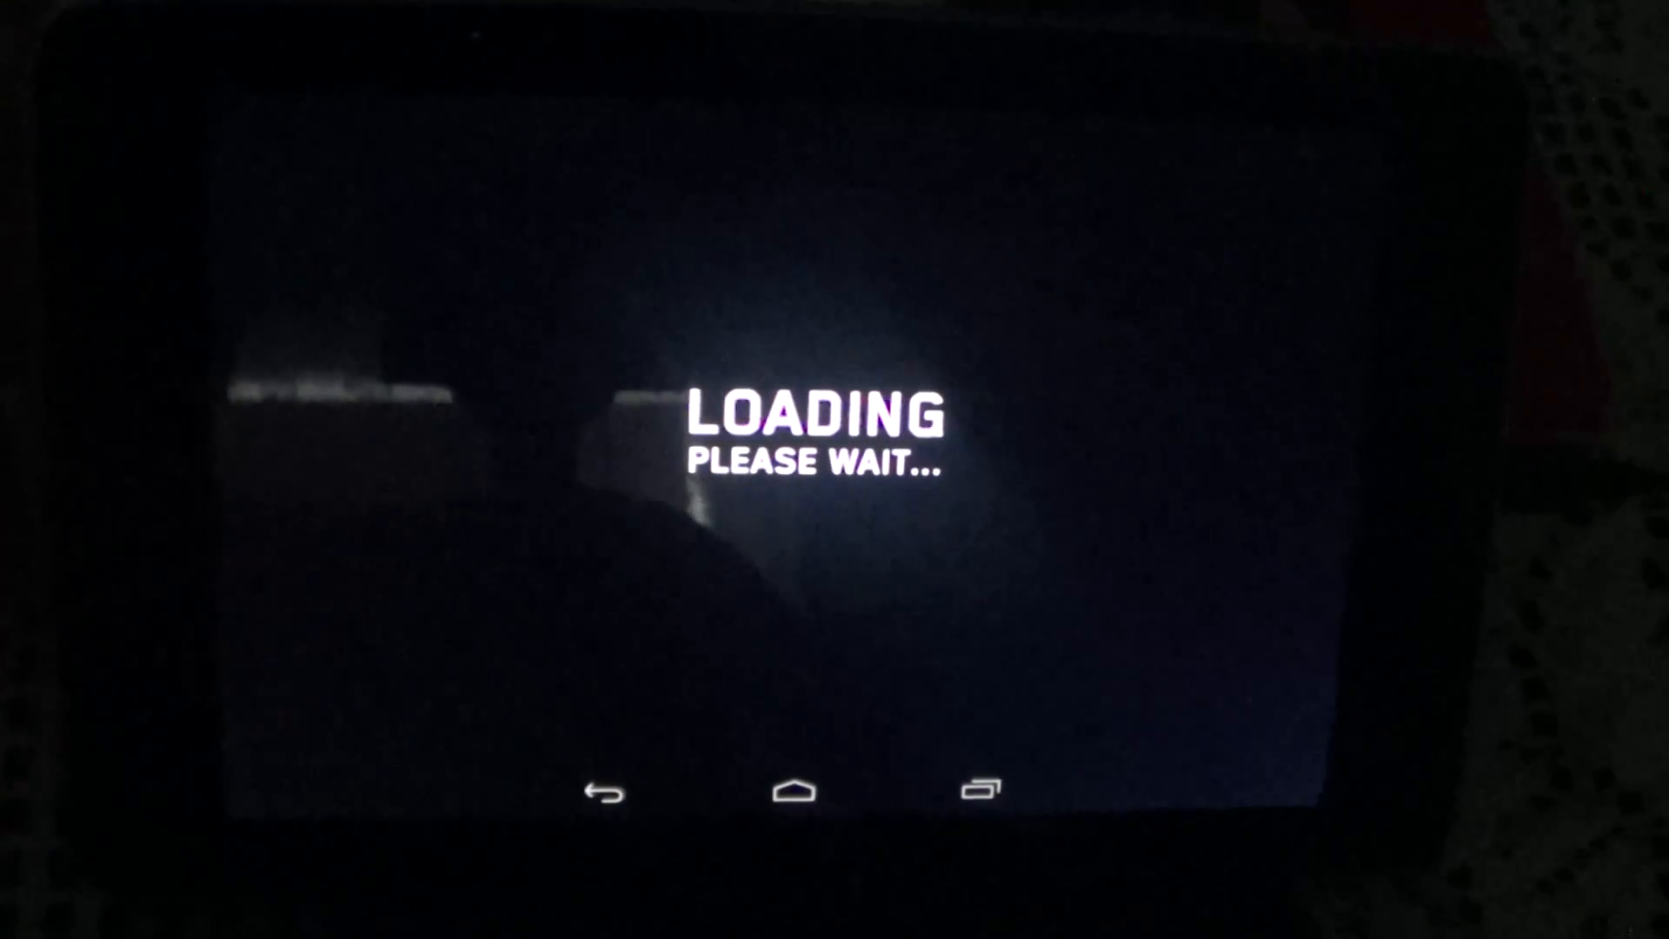